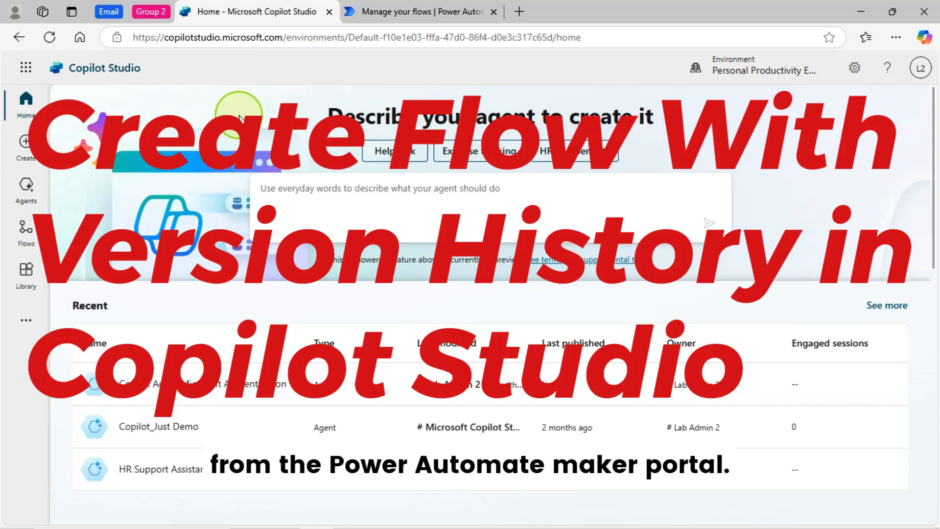
# Go from Power Automate back to Copilot Studio home and open the Agent flows page.
pyautogui.click(417, 12)
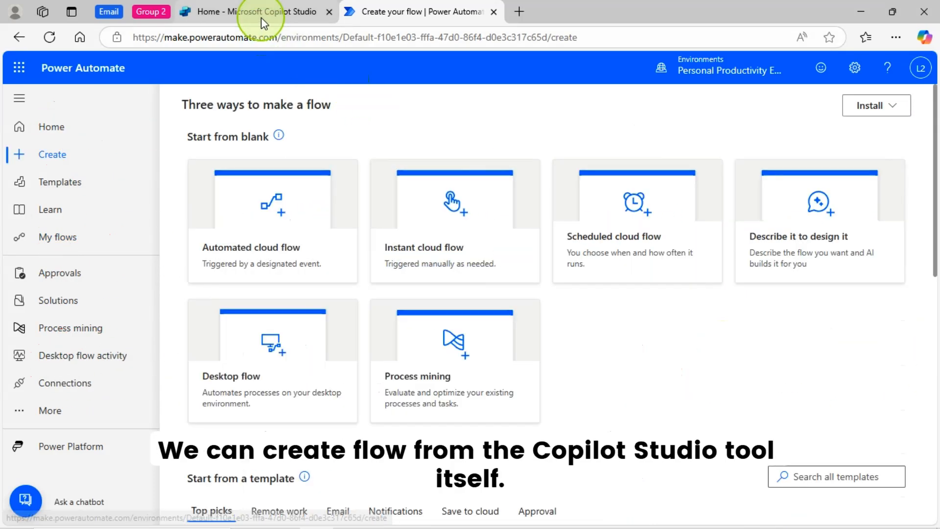
pyautogui.click(258, 12)
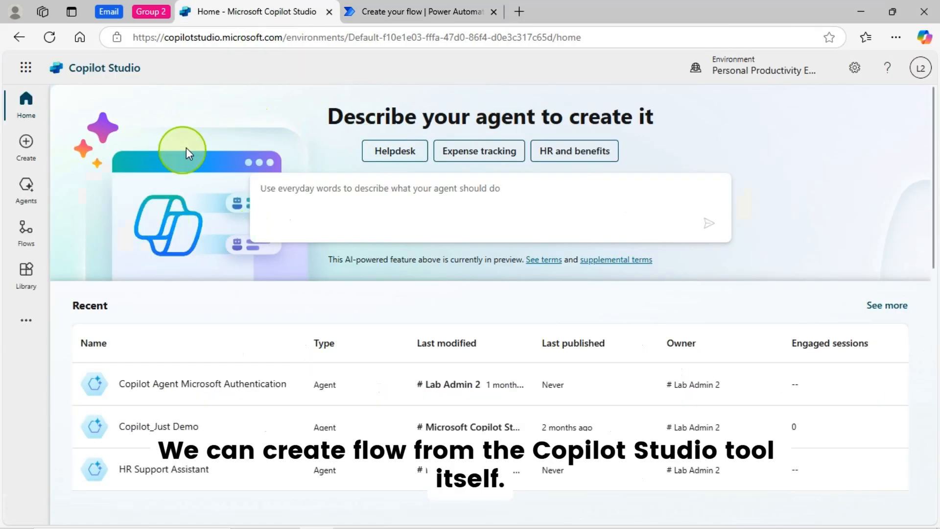
pyautogui.moveTo(216, 128)
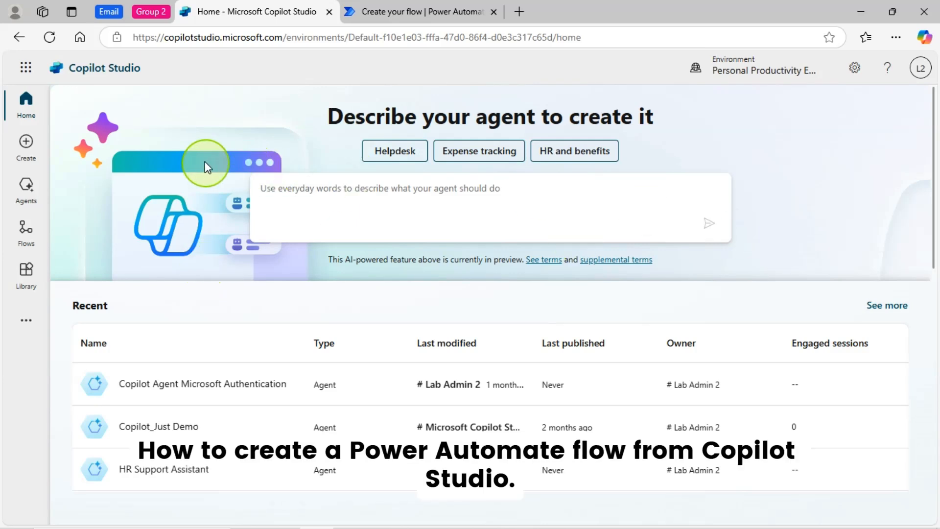
pyautogui.moveTo(204, 165)
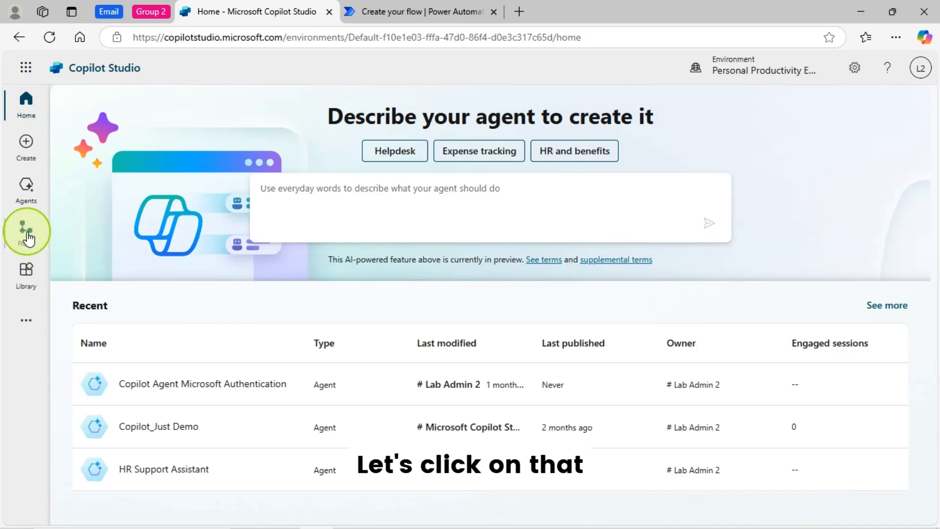
pyautogui.click(26, 229)
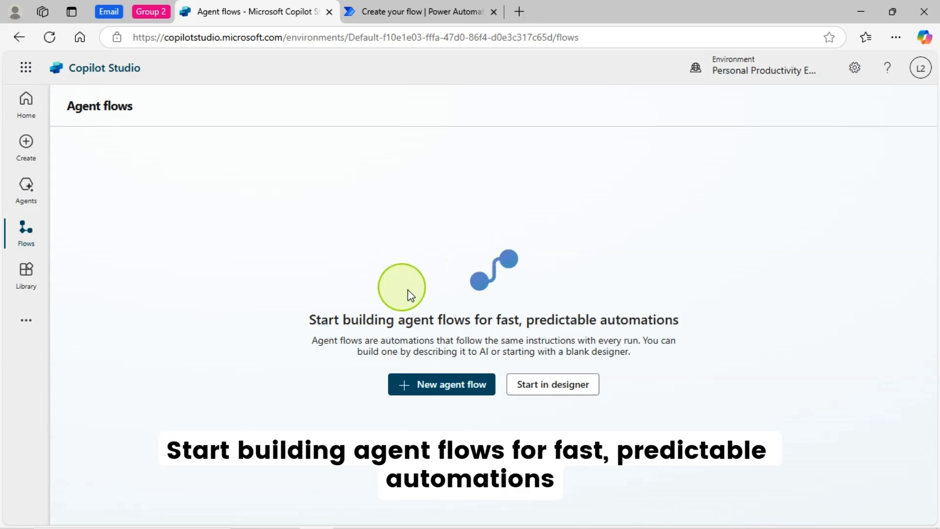
pyautogui.moveTo(432, 332)
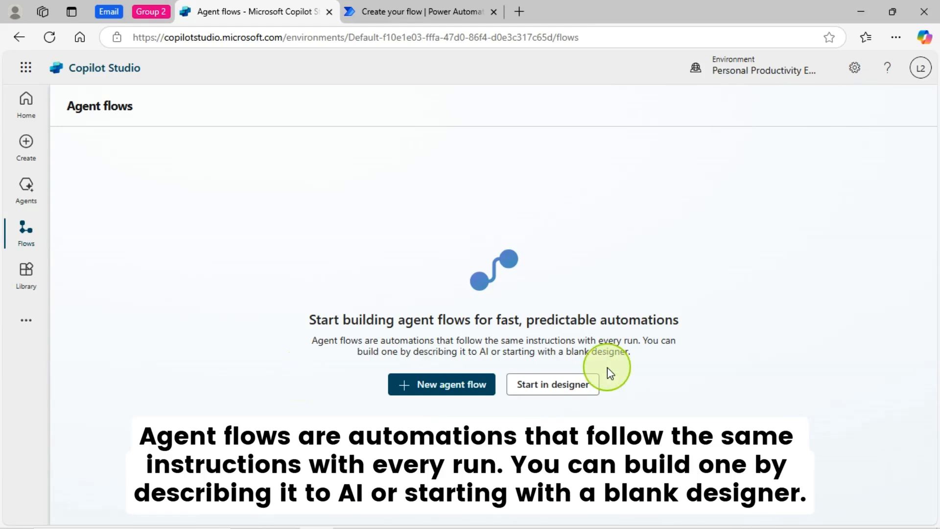
pyautogui.moveTo(400, 357)
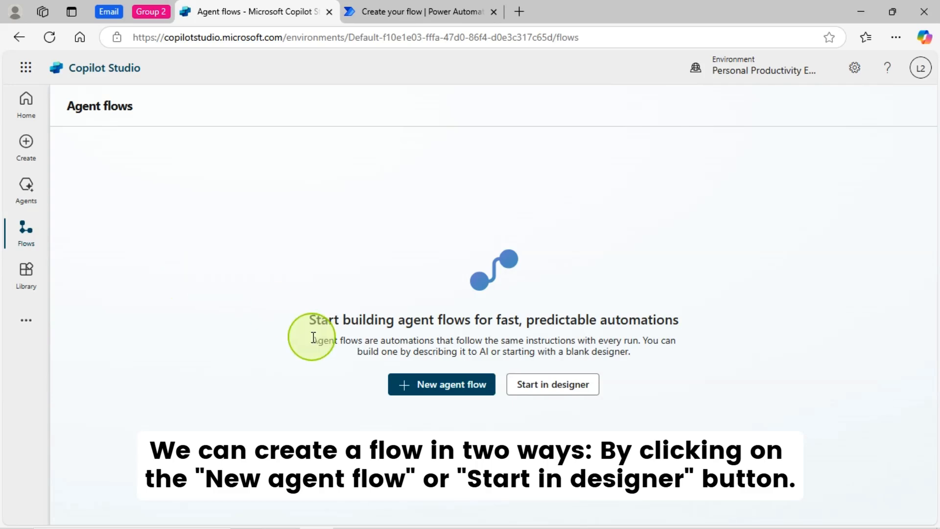
pyautogui.rightClick(430, 374)
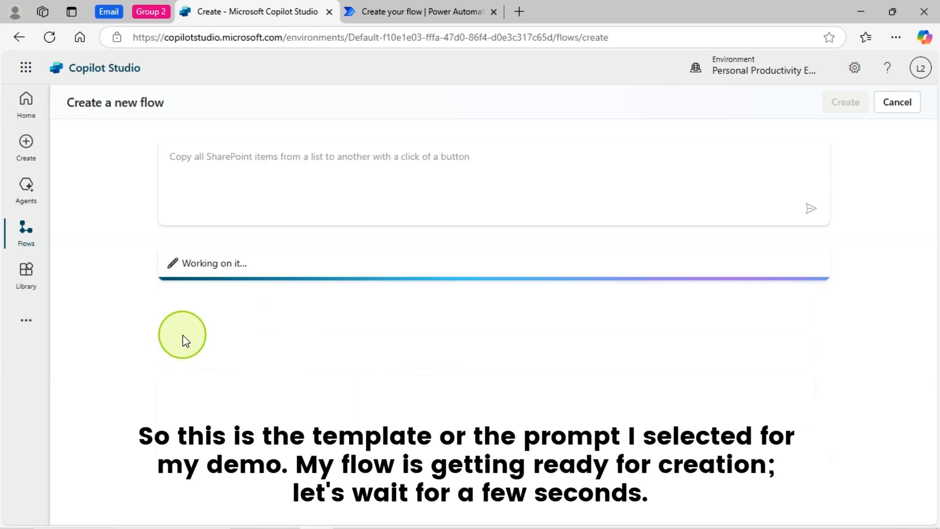
pyautogui.moveTo(286, 315)
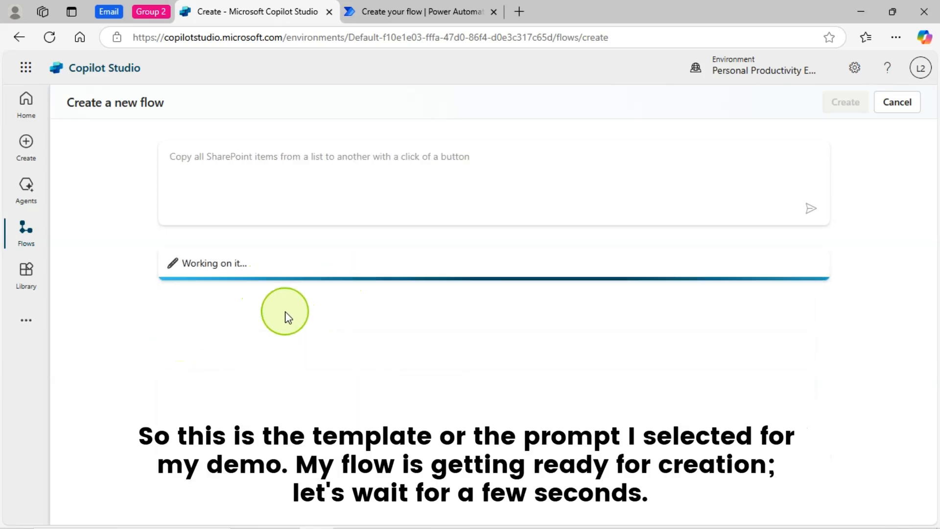
pyautogui.moveTo(123, 297)
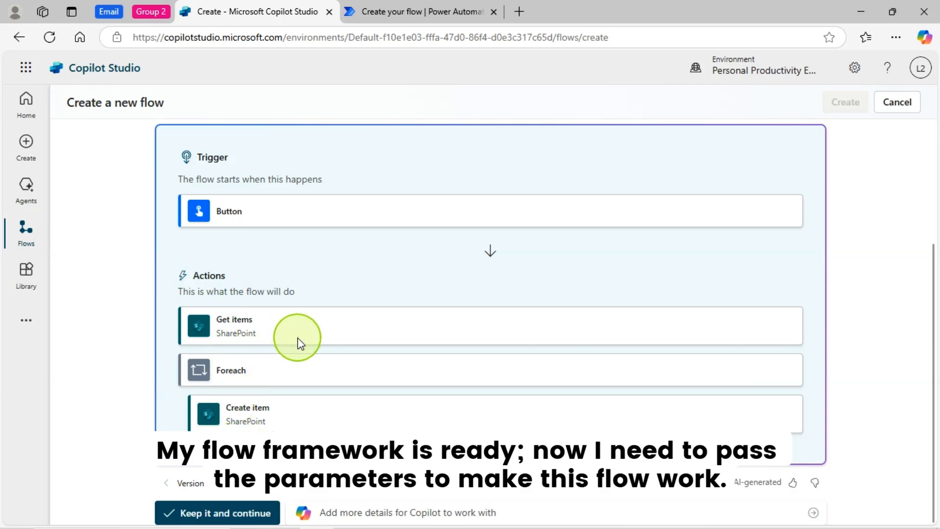
pyautogui.moveTo(254, 323)
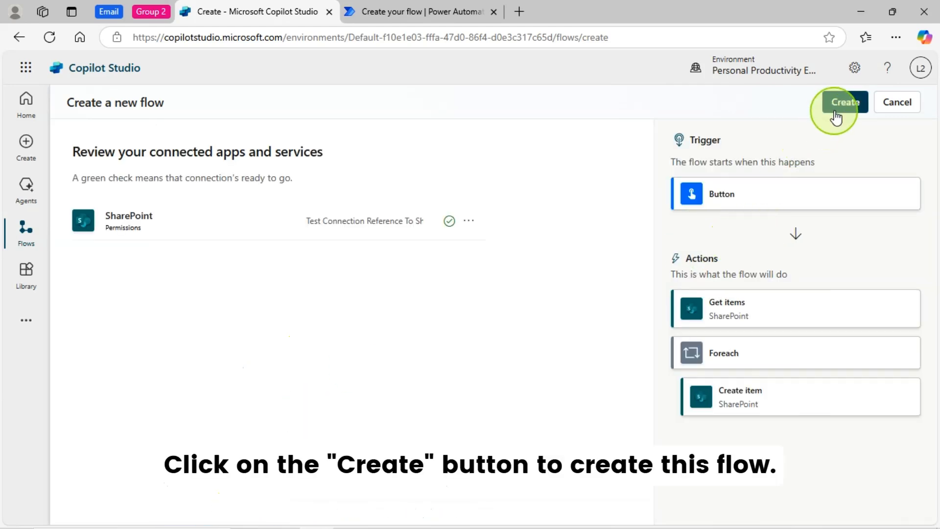
# Create the generated SharePoint copy flow and collapse its Get items parameters in the designer.
pyautogui.click(846, 102)
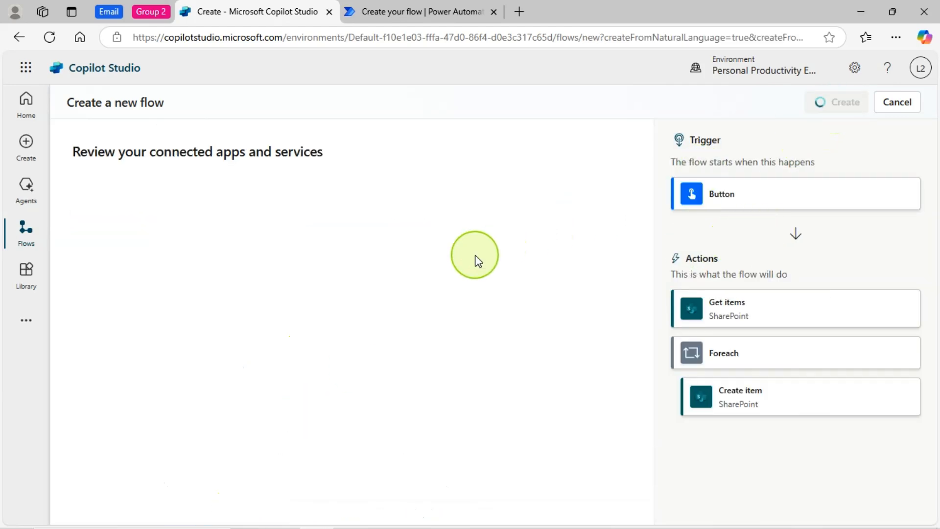
pyautogui.click(844, 102)
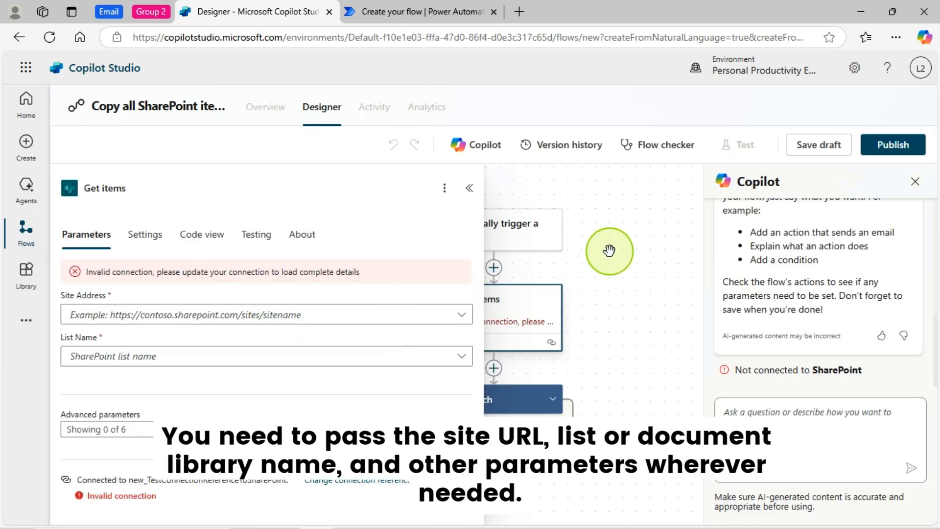
pyautogui.click(469, 188)
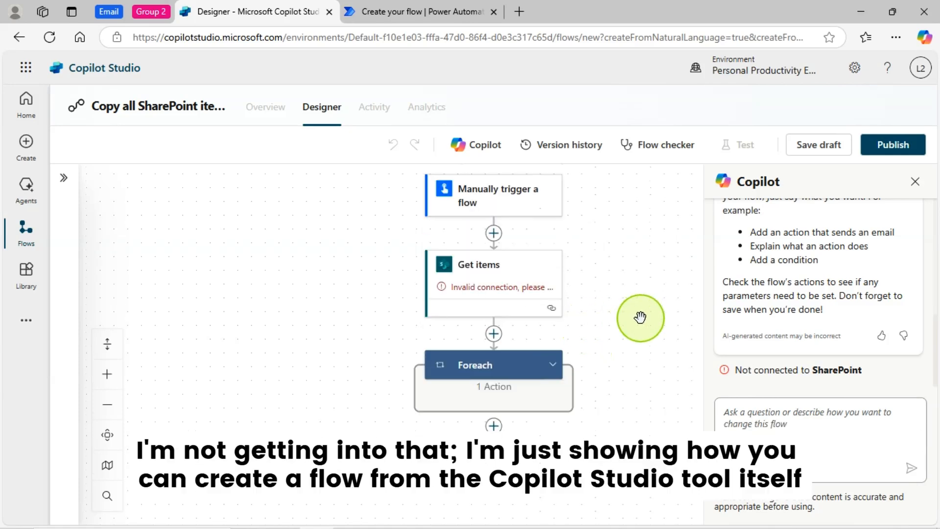
pyautogui.moveTo(623, 303)
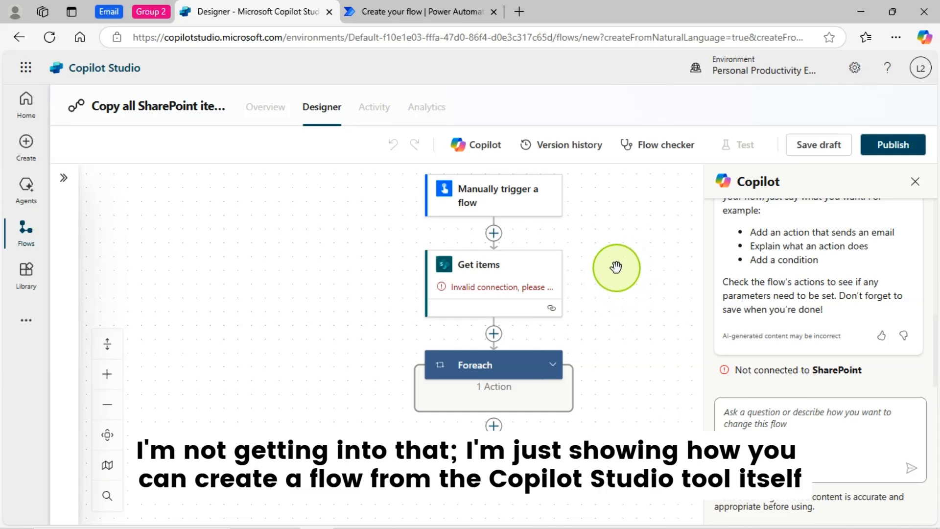
pyautogui.click(815, 417)
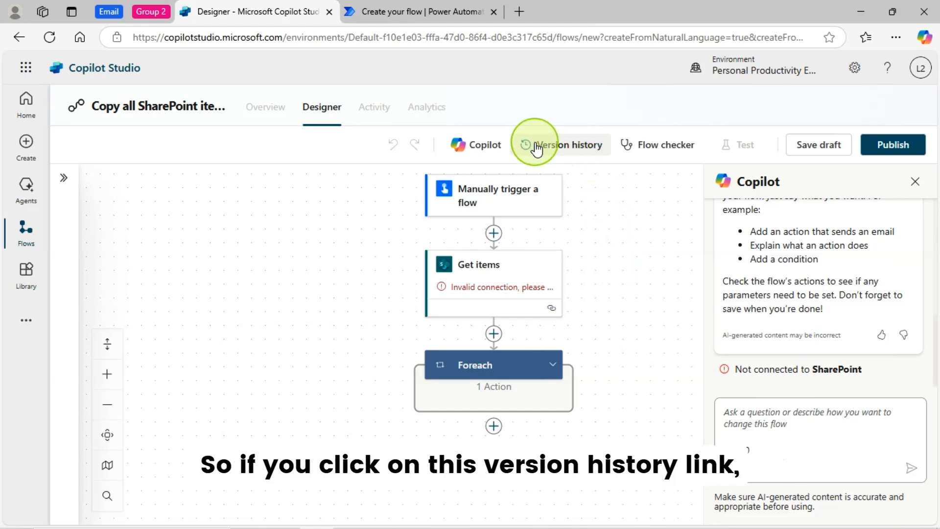
# Save the SharePoint copy flow as a draft and show its 12:35 pm version entry.
pyautogui.click(562, 145)
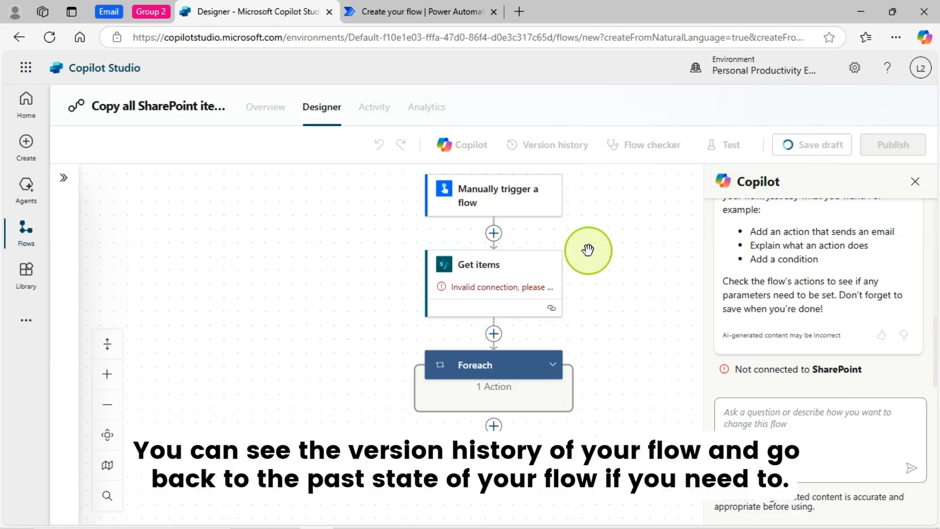
pyautogui.moveTo(628, 267)
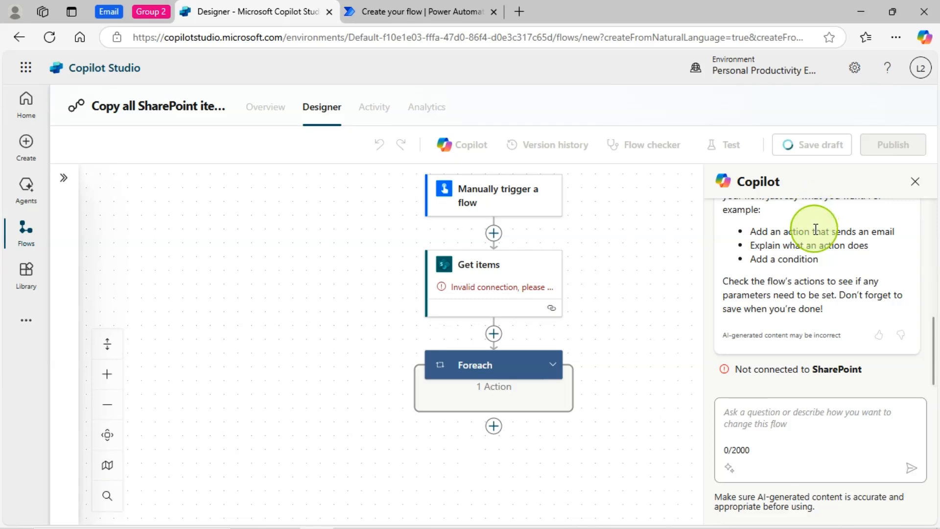
pyautogui.click(810, 145)
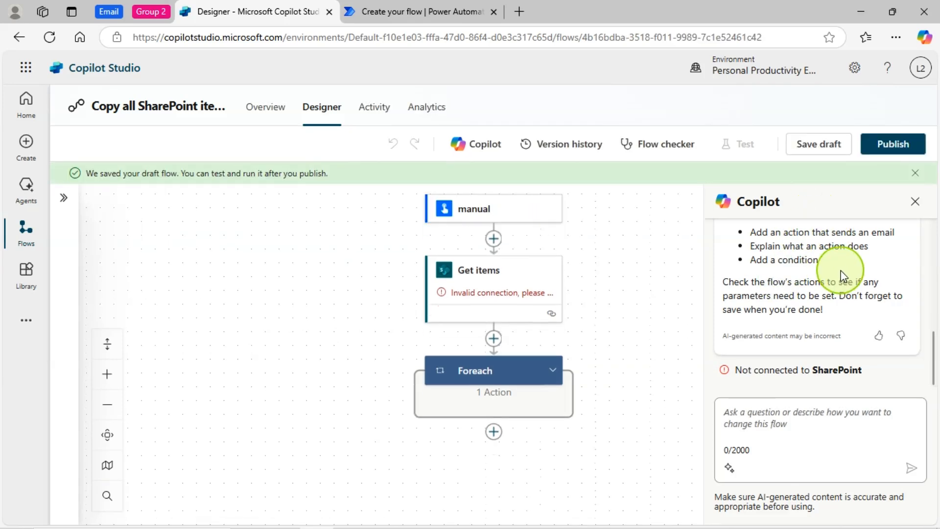
pyautogui.click(568, 144)
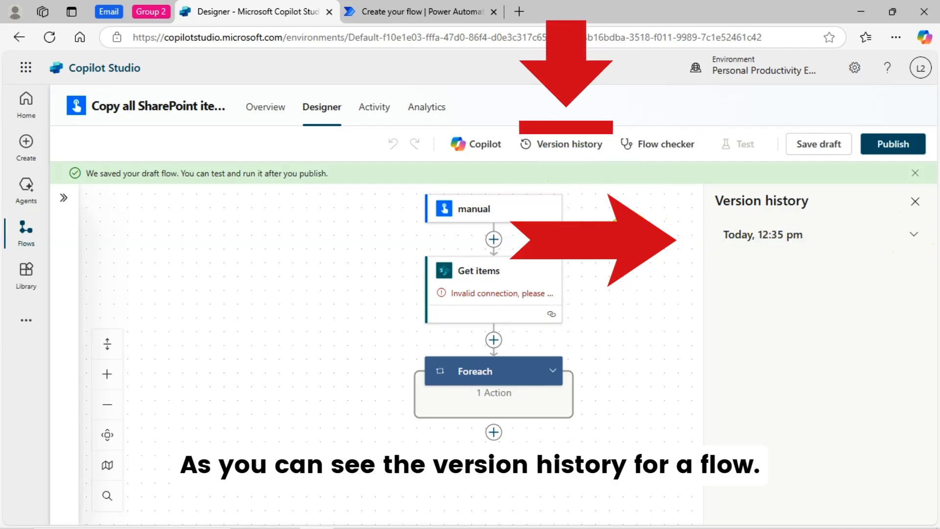
pyautogui.moveTo(606, 167)
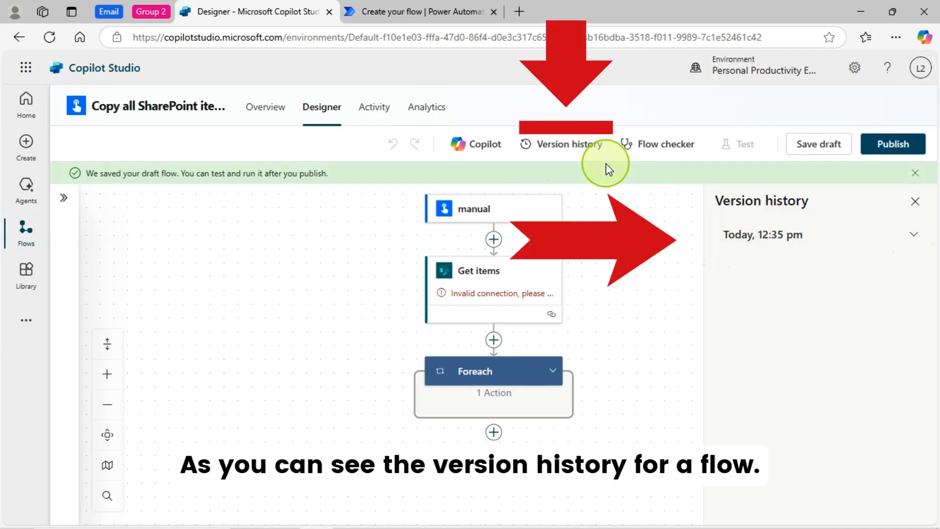
pyautogui.moveTo(710, 262)
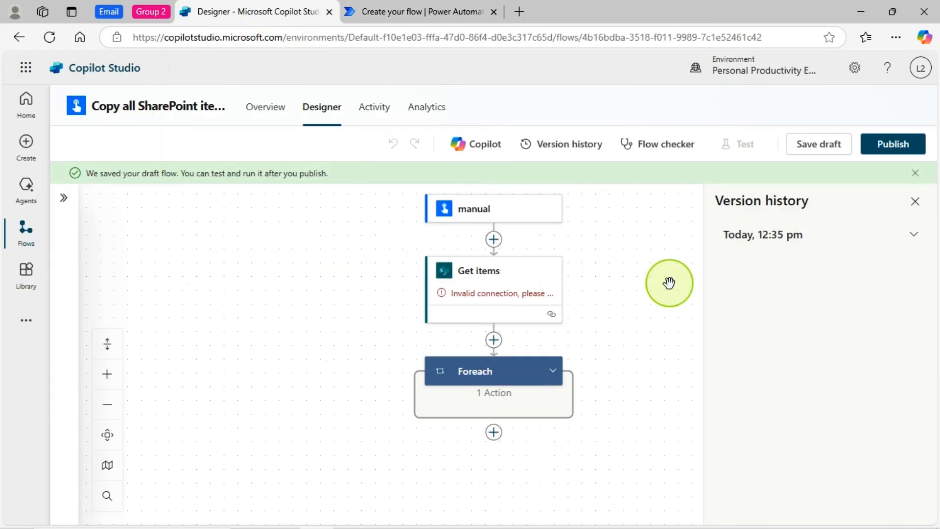
pyautogui.moveTo(757, 262)
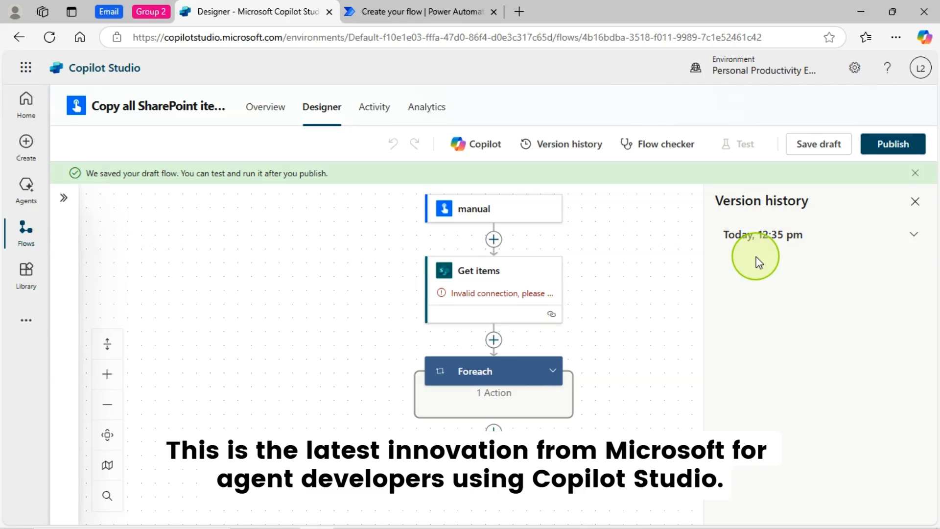
pyautogui.moveTo(686, 271)
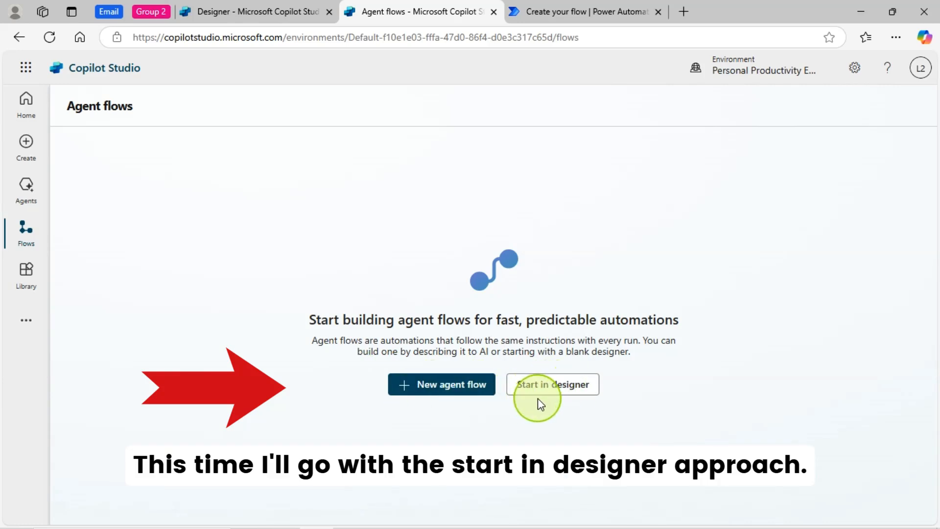
pyautogui.moveTo(299, 390)
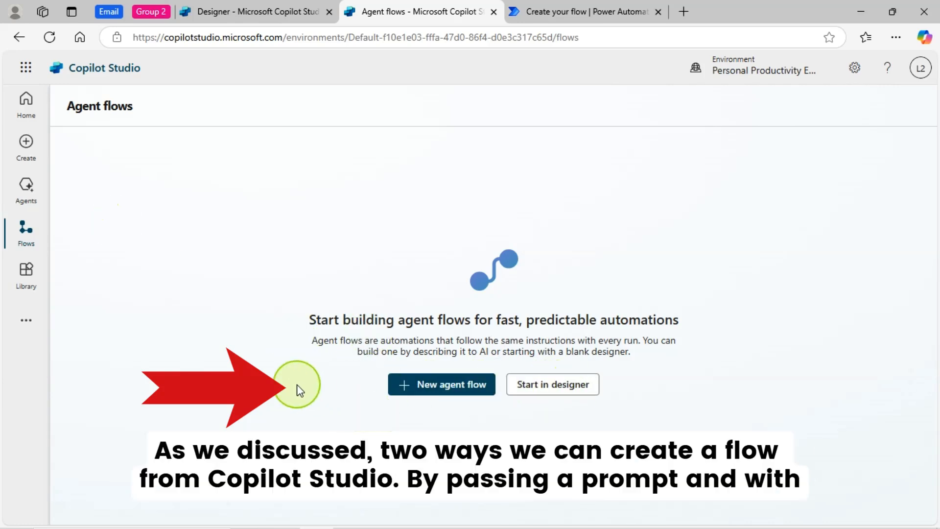
pyautogui.moveTo(350, 416)
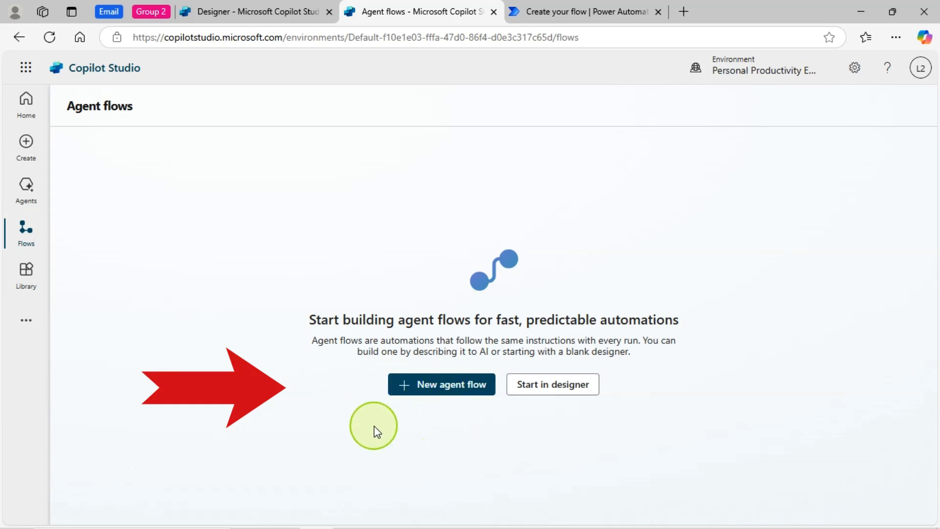
# Start a second agent flow from a blank designer canvas.
pyautogui.click(551, 384)
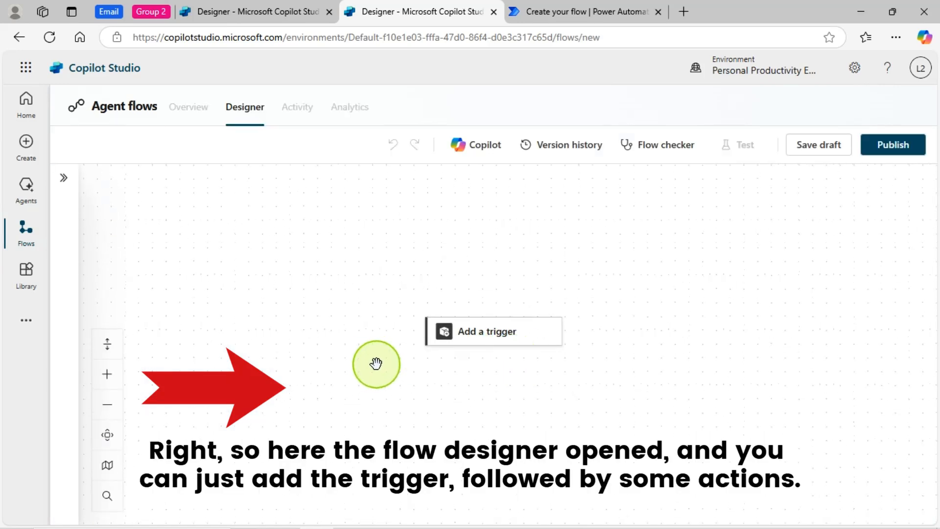
pyautogui.moveTo(817, 258)
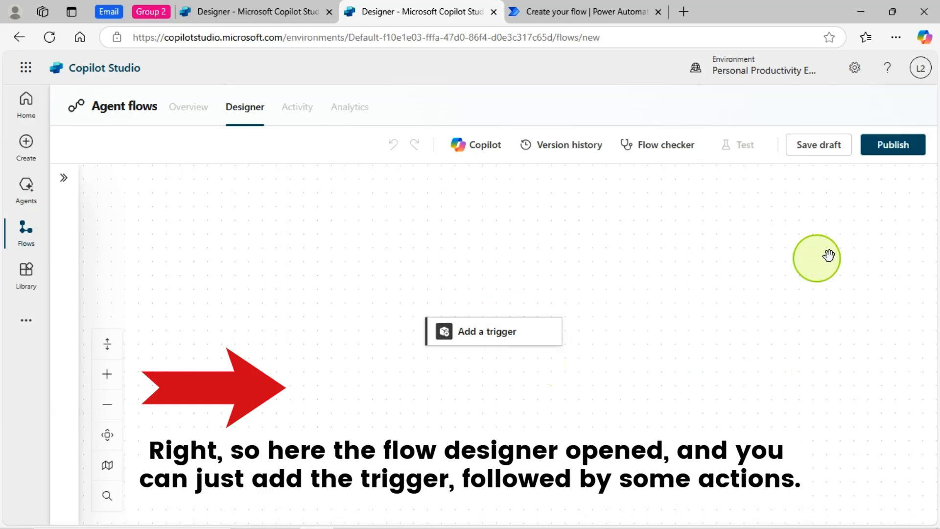
pyautogui.moveTo(488, 331)
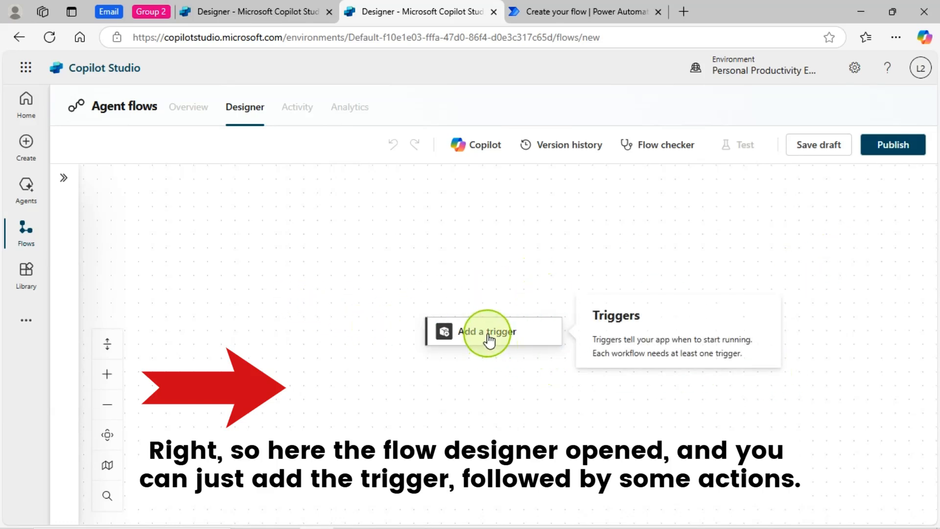
# Open the Add a trigger list for the blank flow.
pyautogui.click(486, 330)
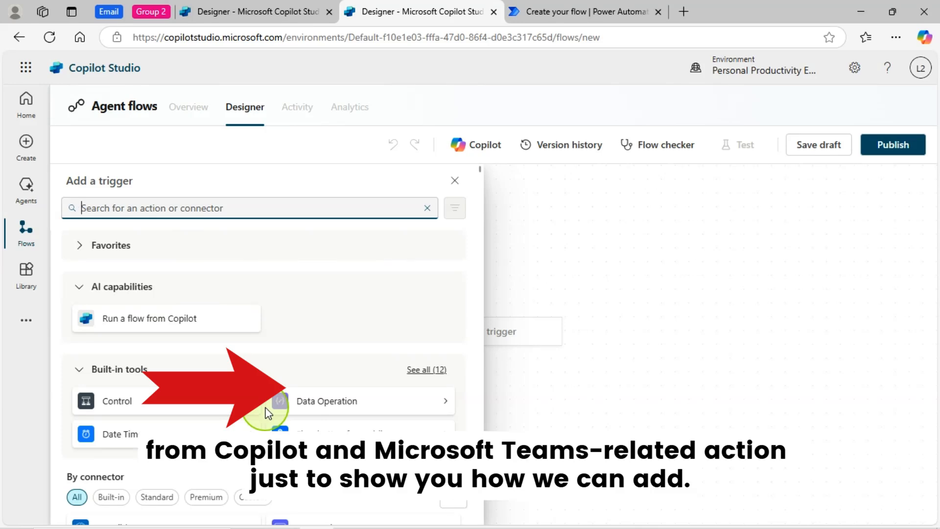
pyautogui.moveTo(222, 314)
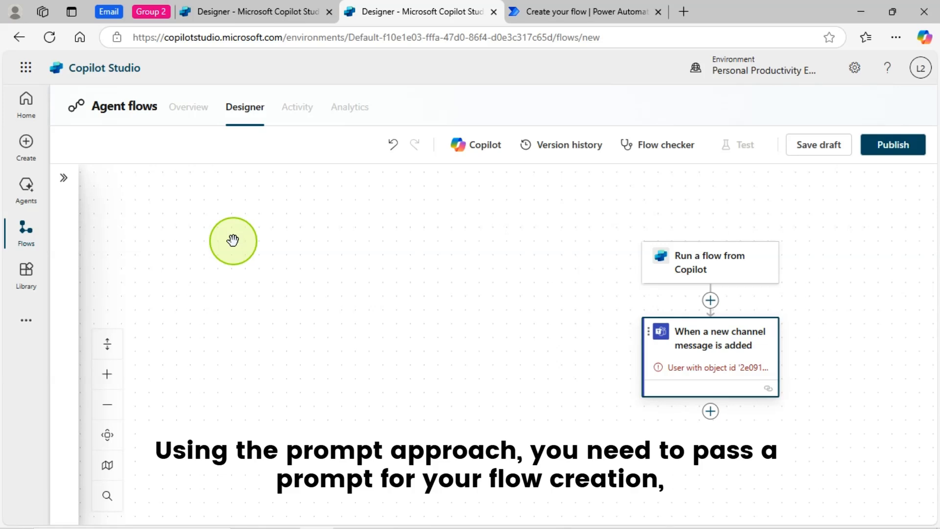
pyautogui.moveTo(236, 363)
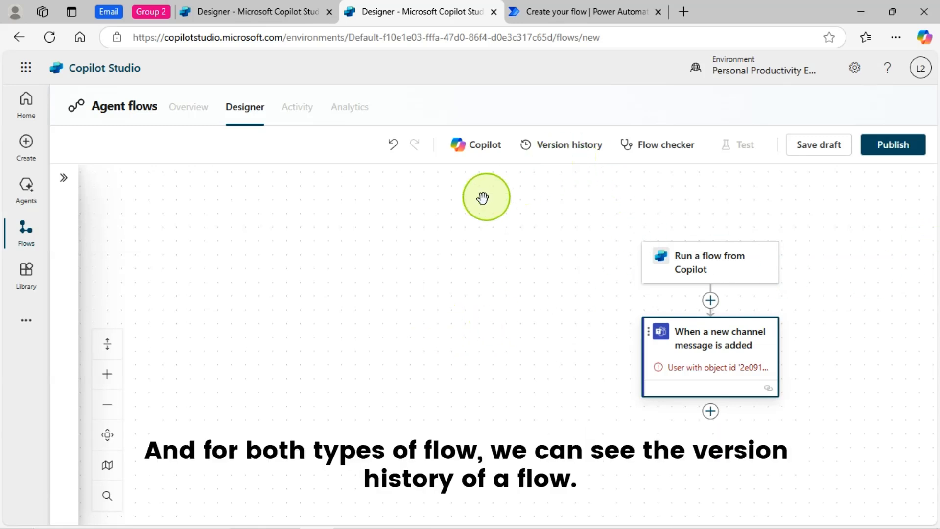
# Open Version history and save the new flow as a draft, listing 12:39 pm.
pyautogui.click(568, 144)
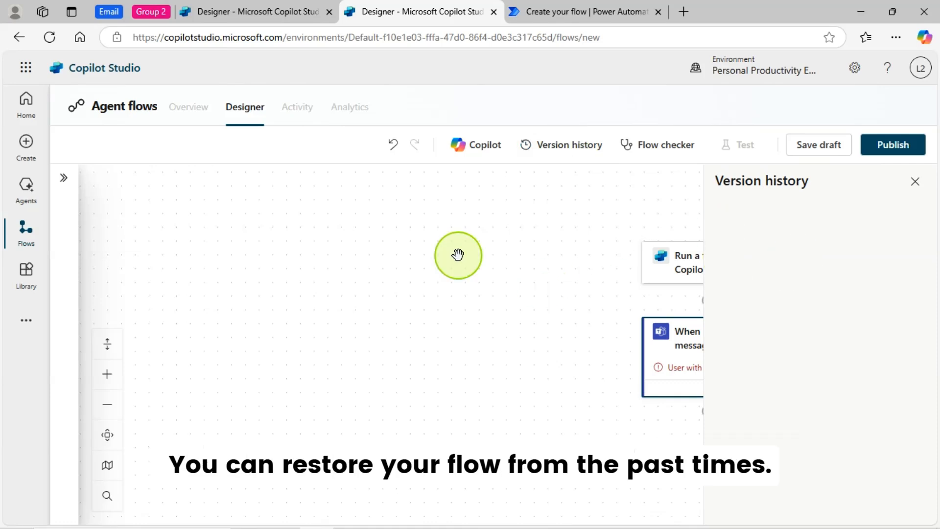
pyautogui.moveTo(793, 173)
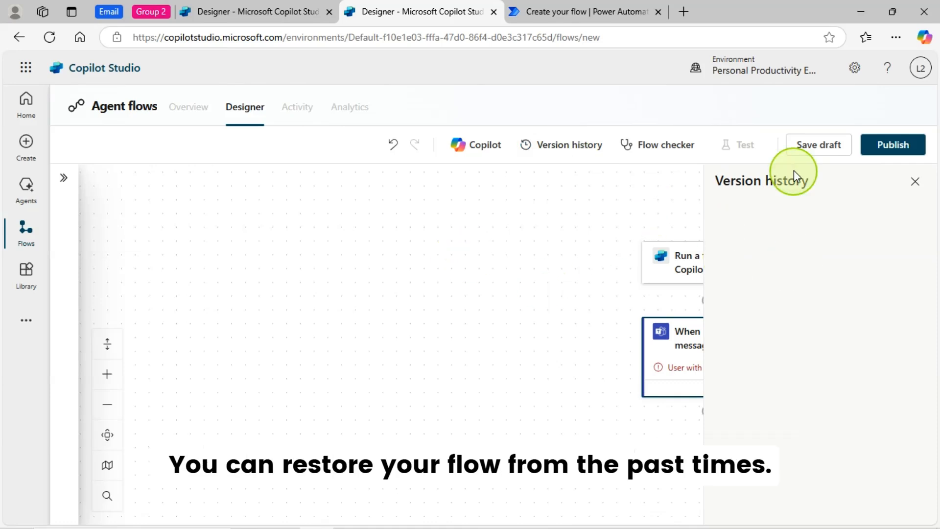
pyautogui.click(818, 144)
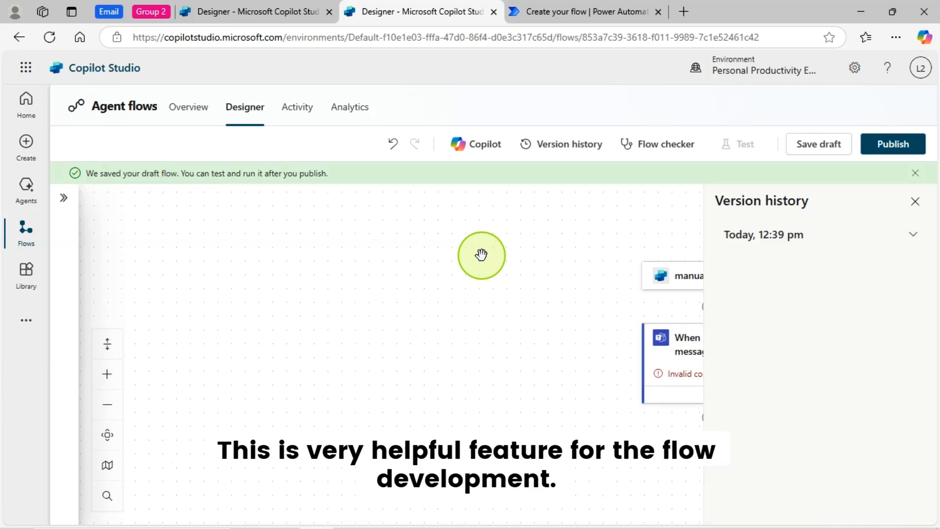